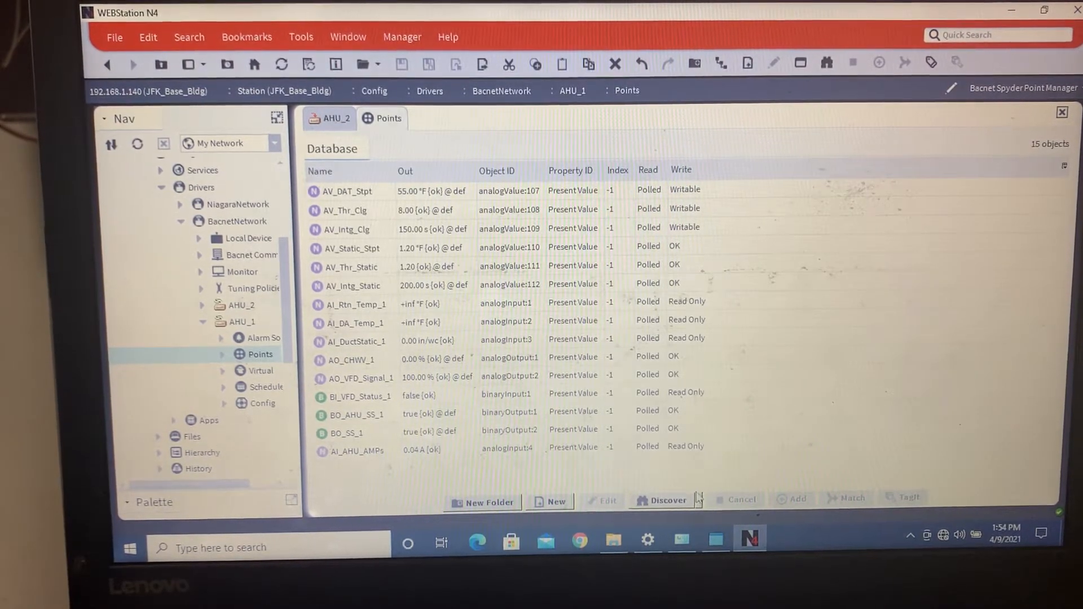
Run BACnet point discovery on AHU_1 and select AV_Next_State among the 102 results
click(666, 500)
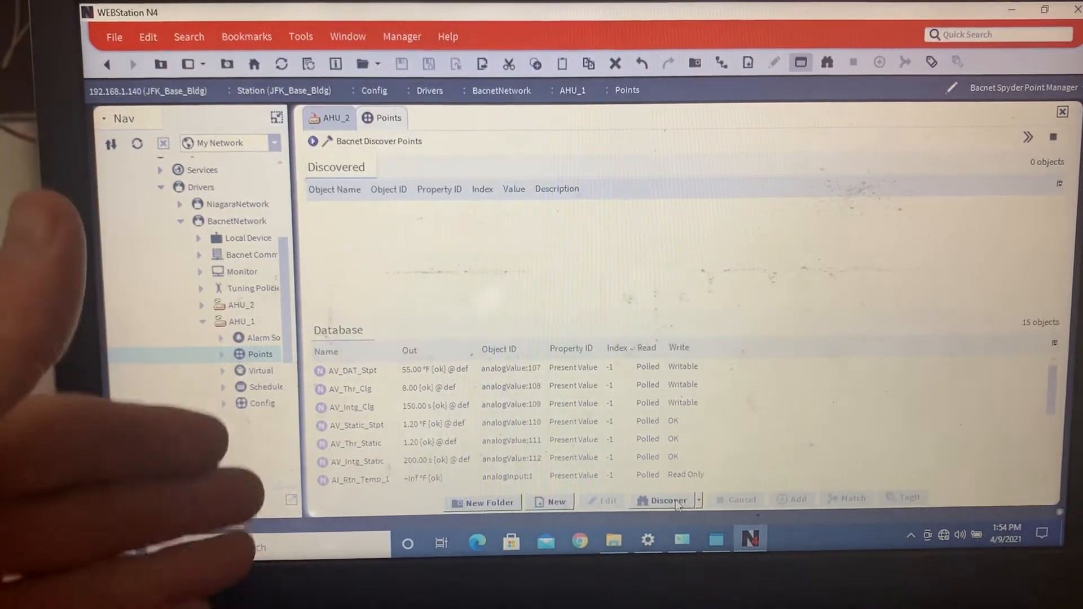
click(666, 499)
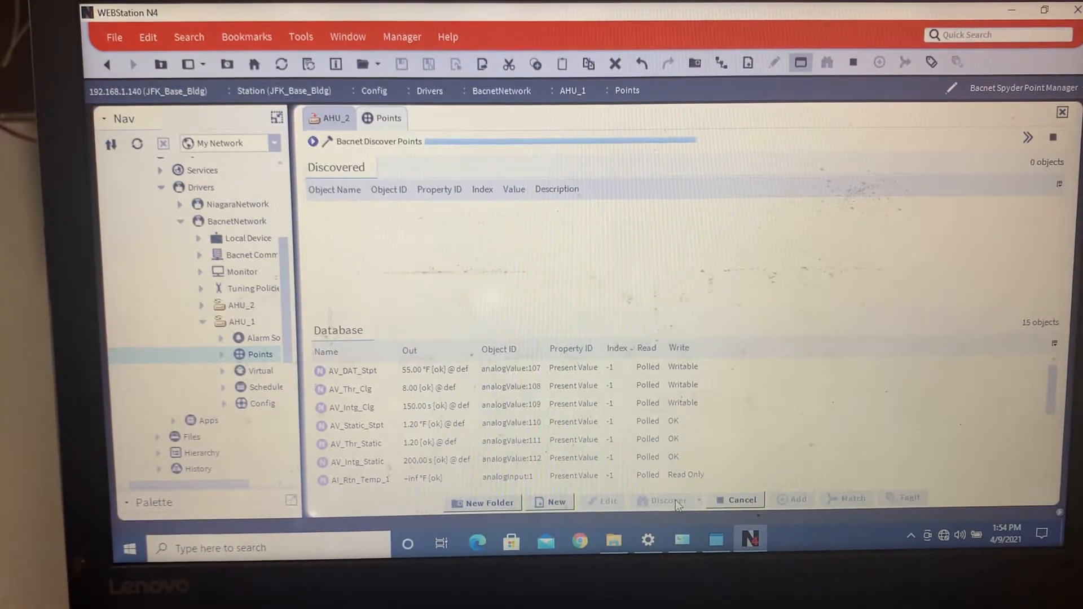
click(667, 499)
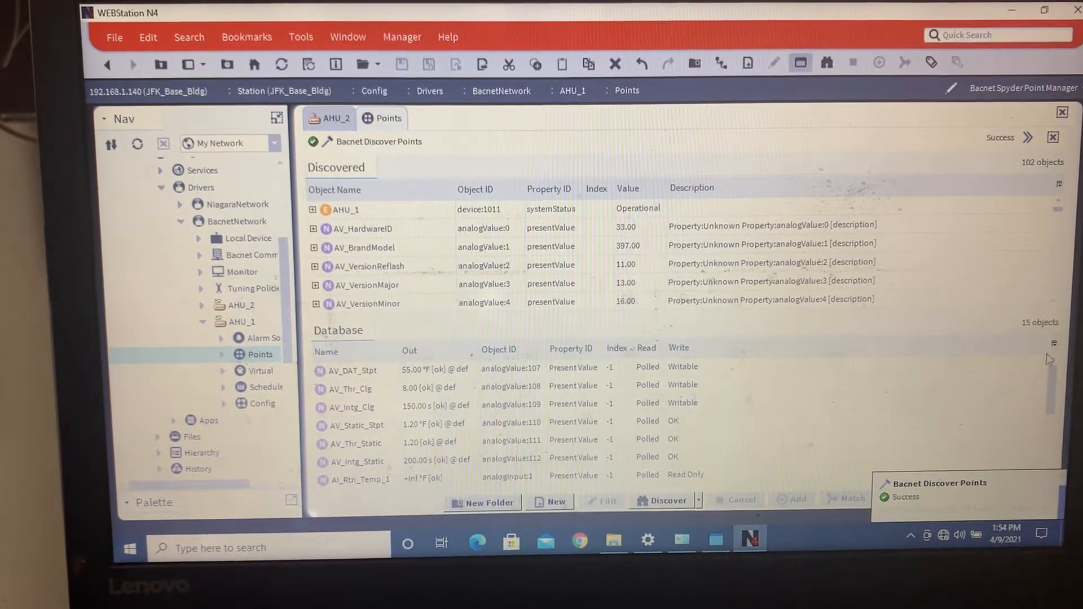
scroll(down, 3)
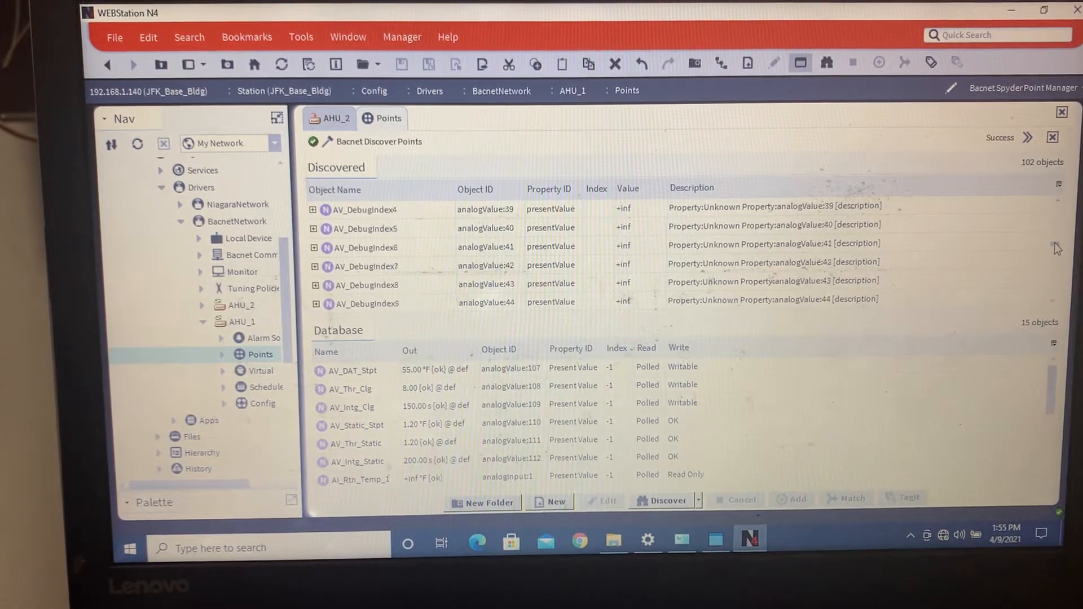
scroll(down, 3)
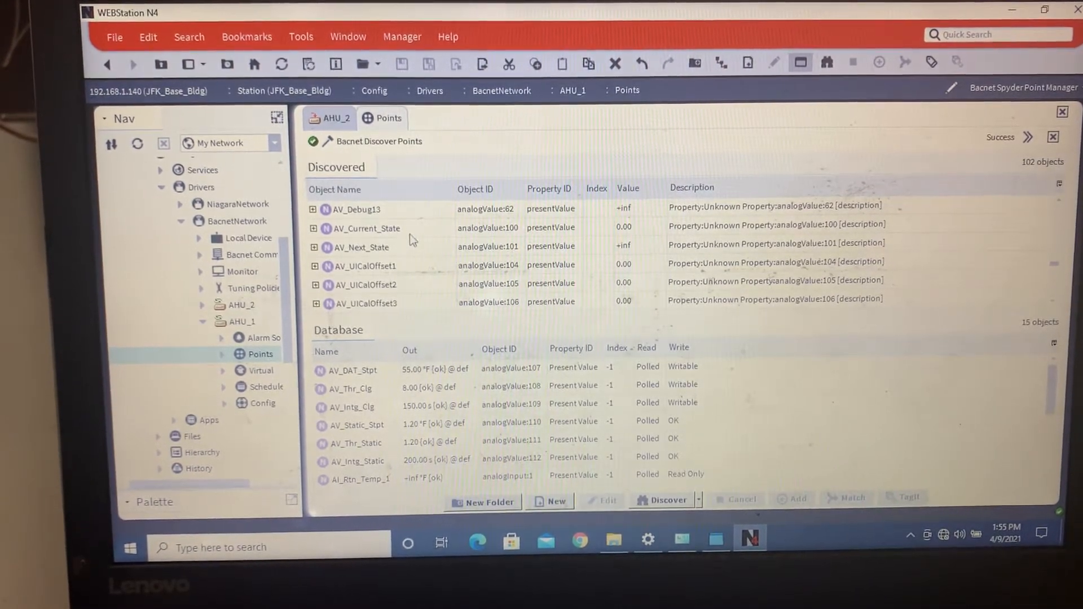
click(359, 247)
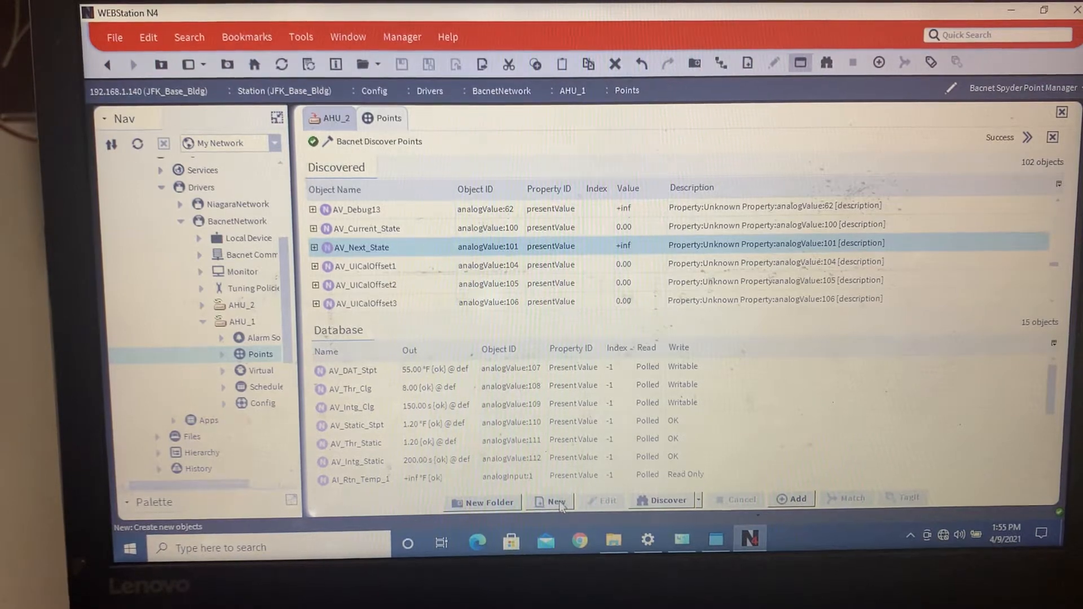
Add 2 new Enum Writable points to the database
click(555, 500)
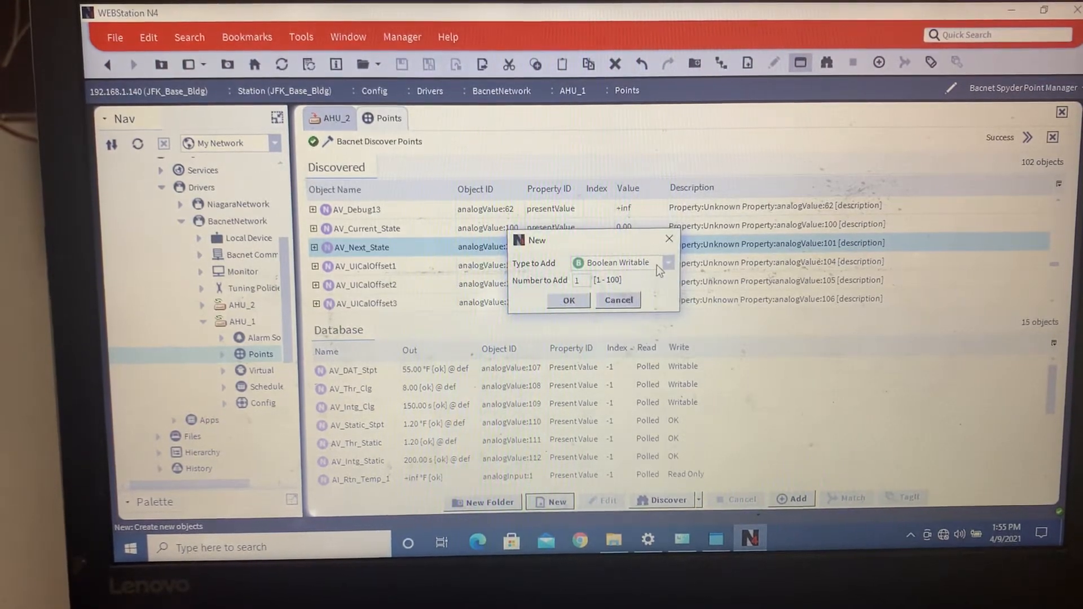
click(666, 263)
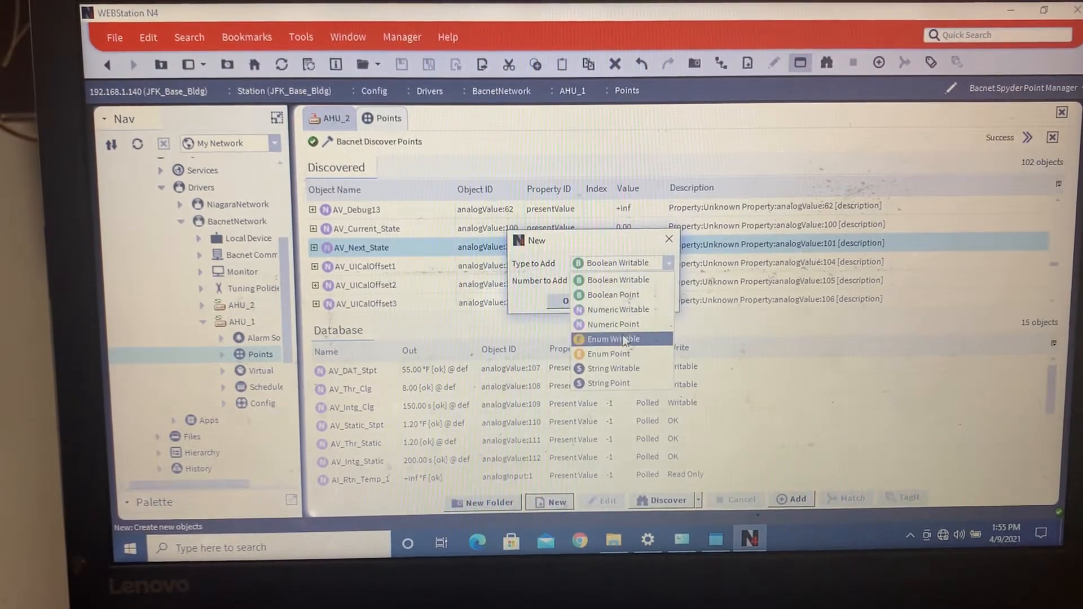
click(612, 339)
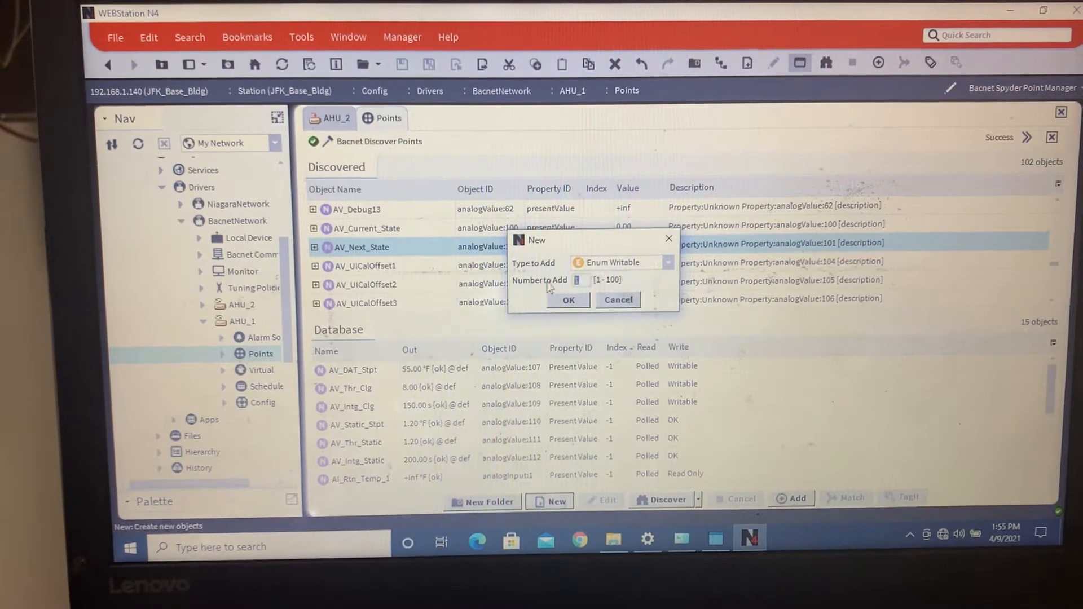
text(2)
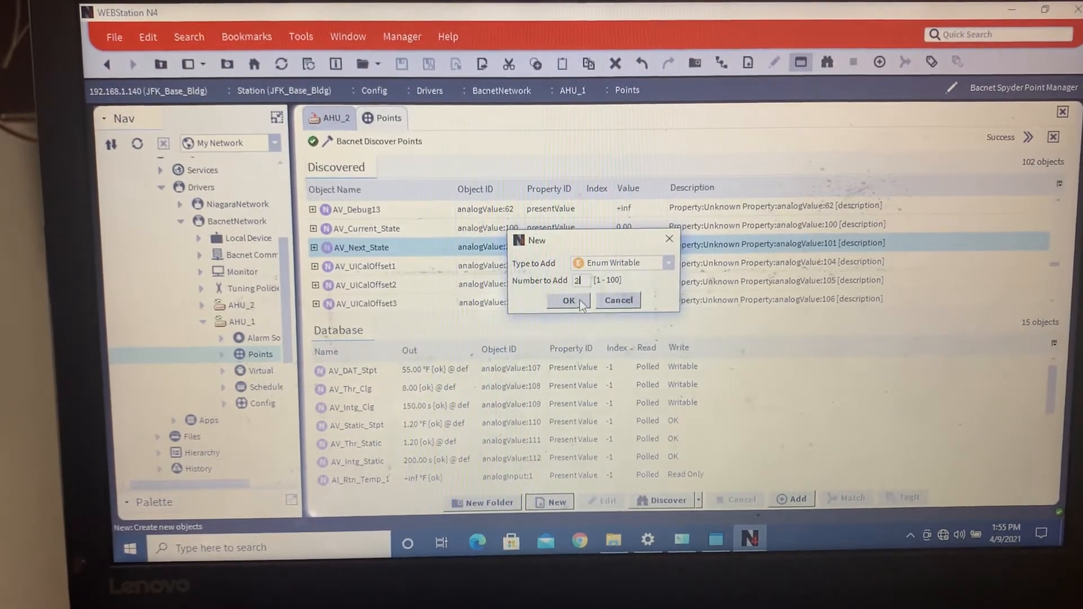
click(567, 300)
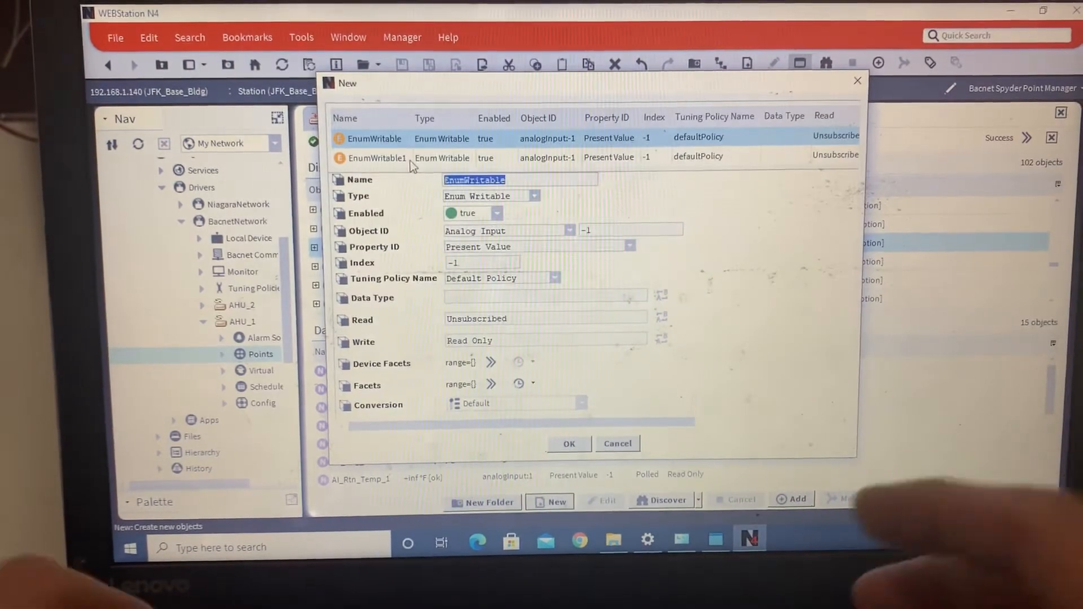
Name the first point Current_State and set its Object ID to Analog Value 100
text(Current_State)
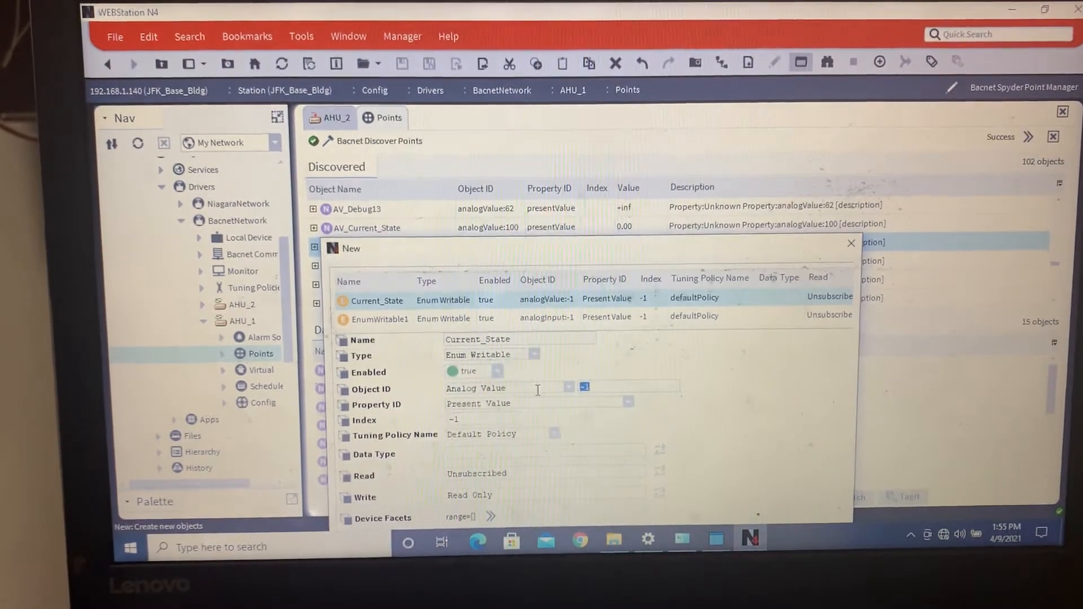
text(100)
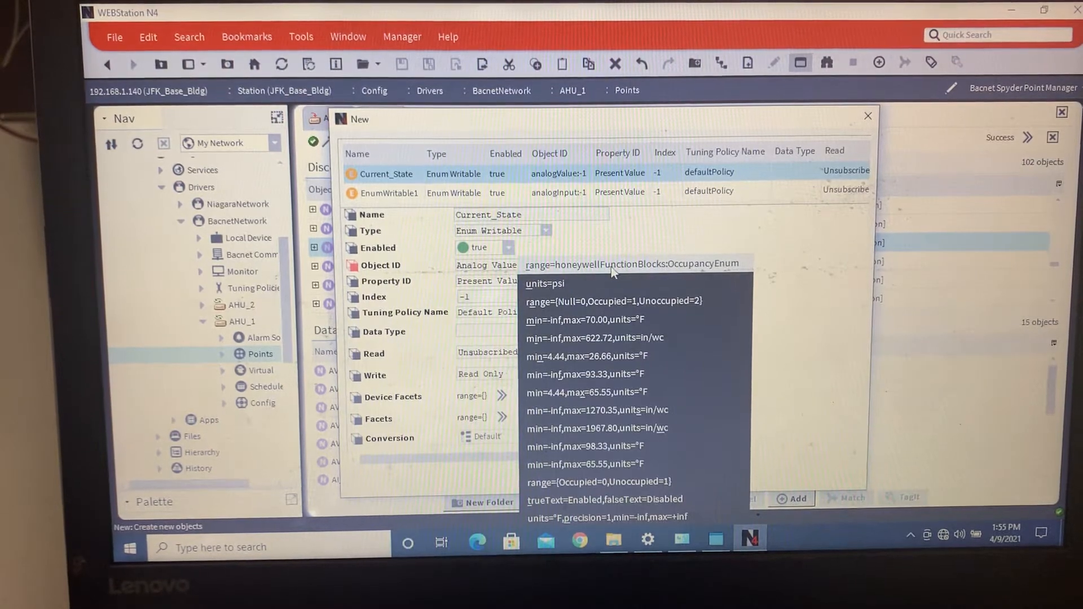
mouse_move(628, 273)
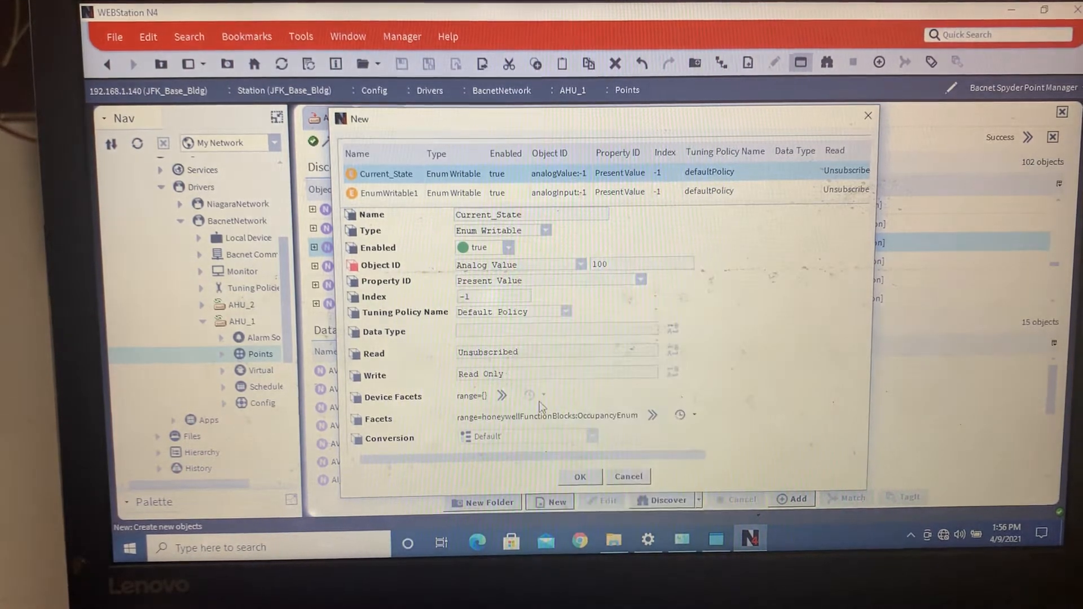
Name the second point Next_State on Analog Value 101, then add both points to the database
click(387, 192)
text(N)
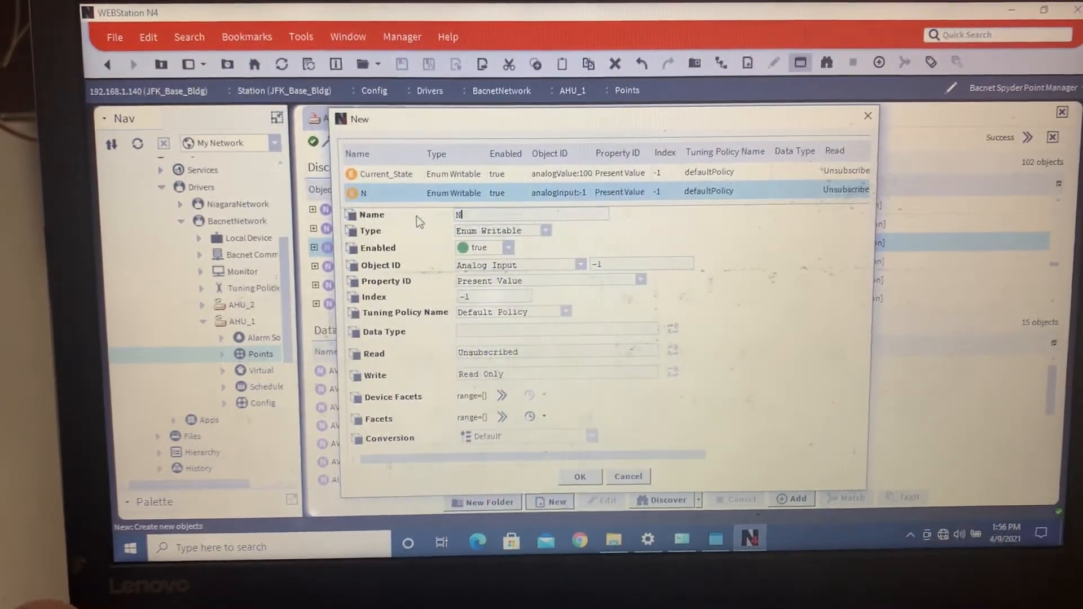
text(ext_State)
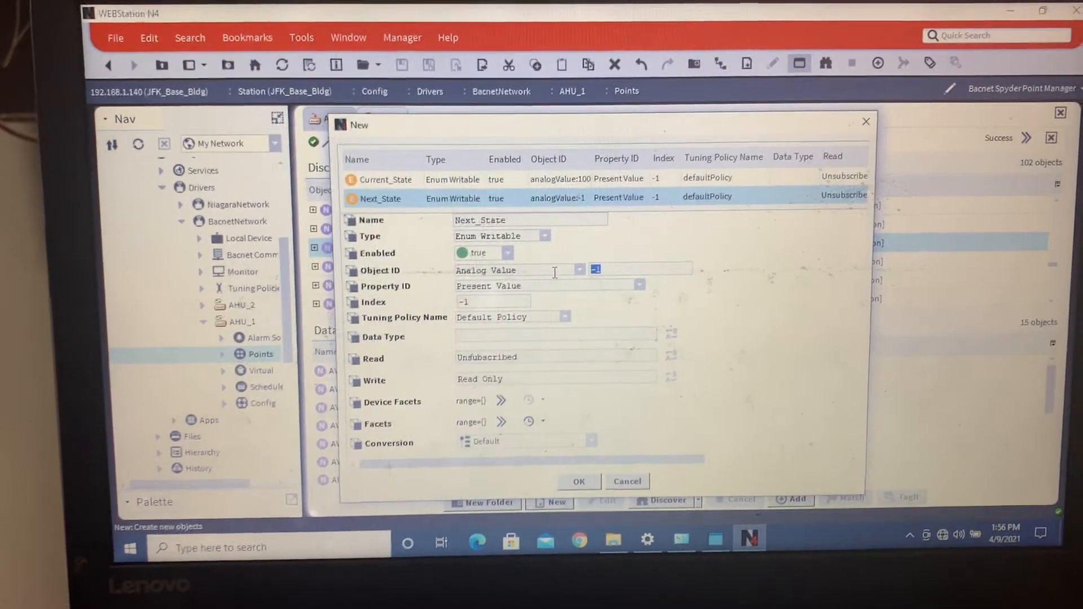
text(101)
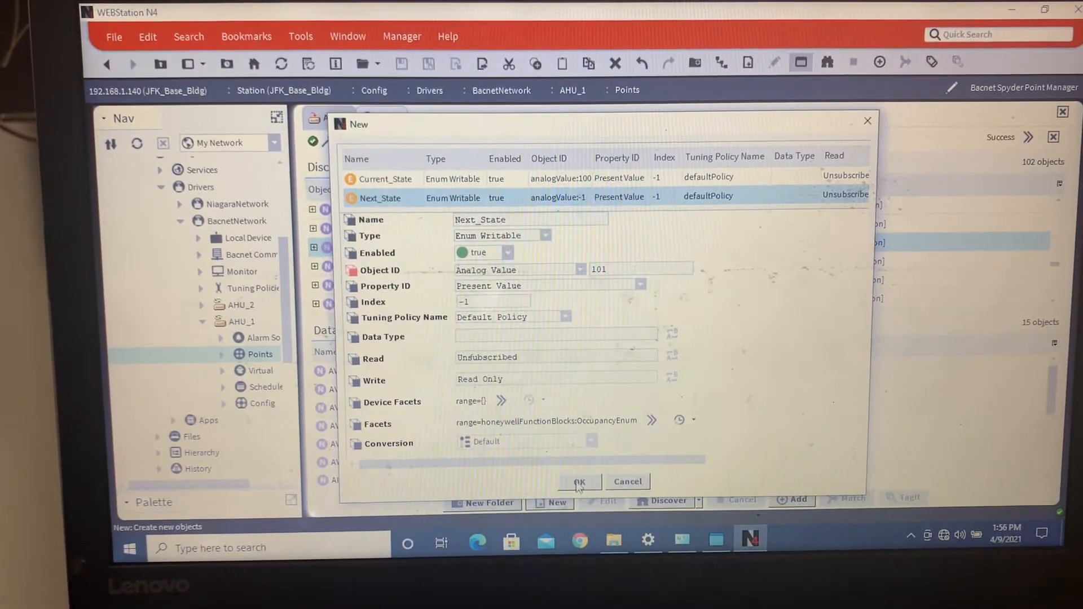
click(579, 482)
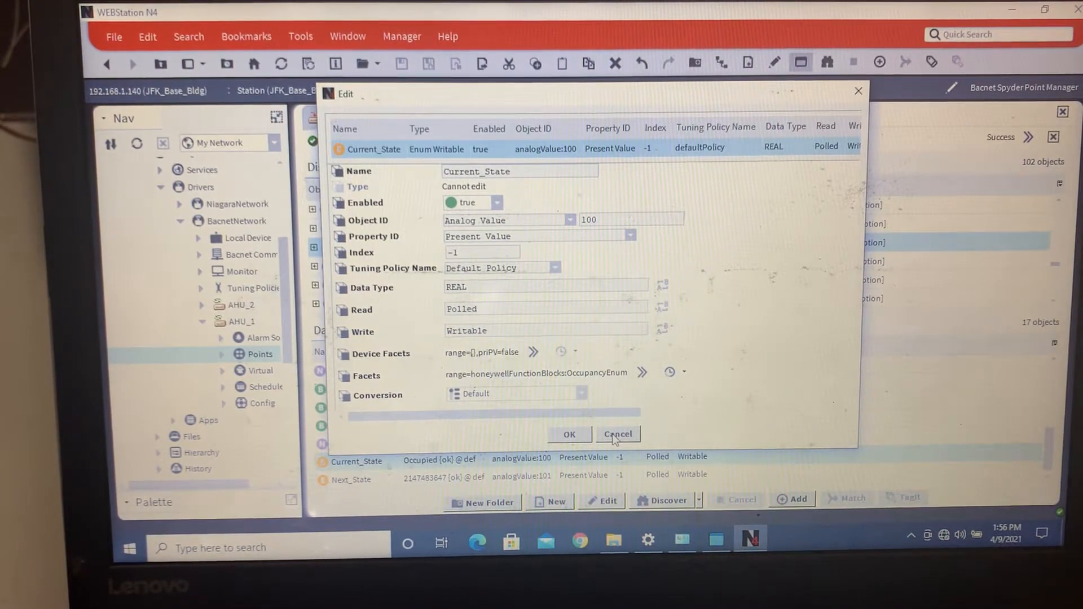
Cancel the Current_State editor, leaving 17 points in the AHU_1 database
click(617, 433)
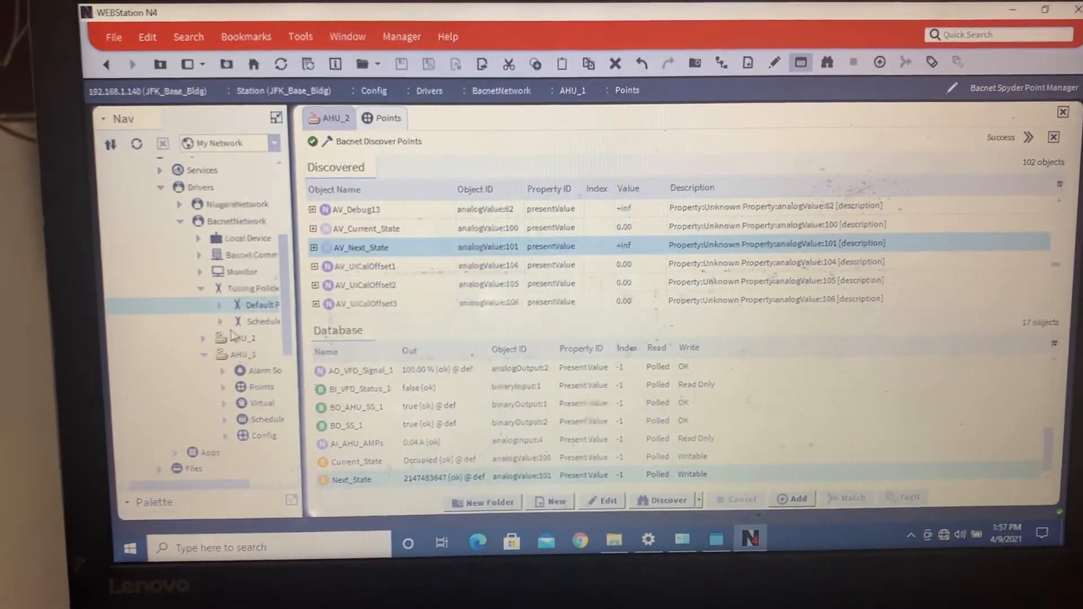
View the SchedulePolicy tuning policy's property sheet
double_click(264, 321)
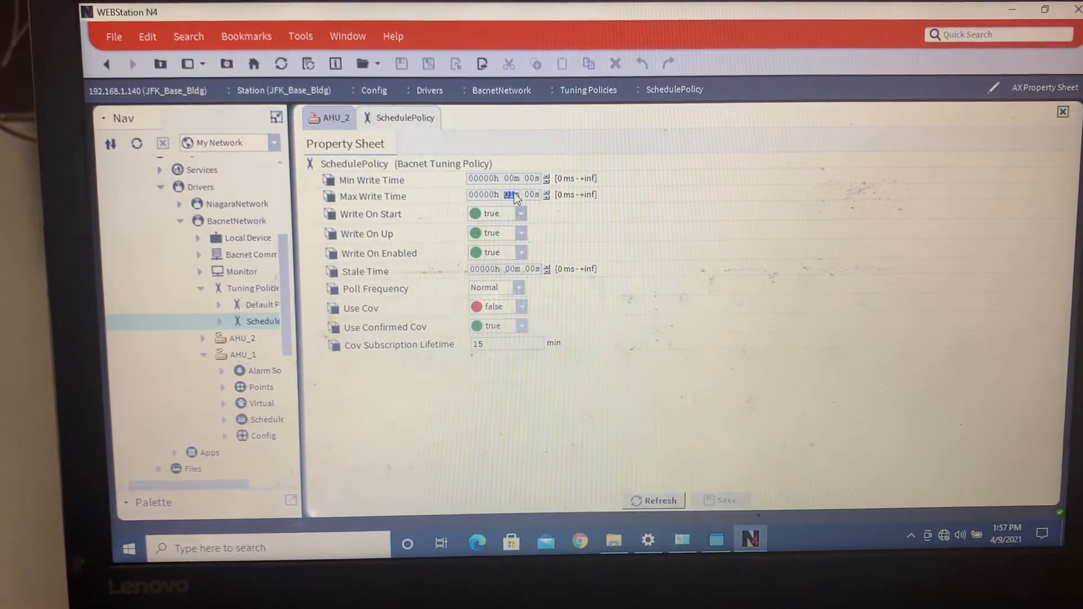
mouse_move(811, 544)
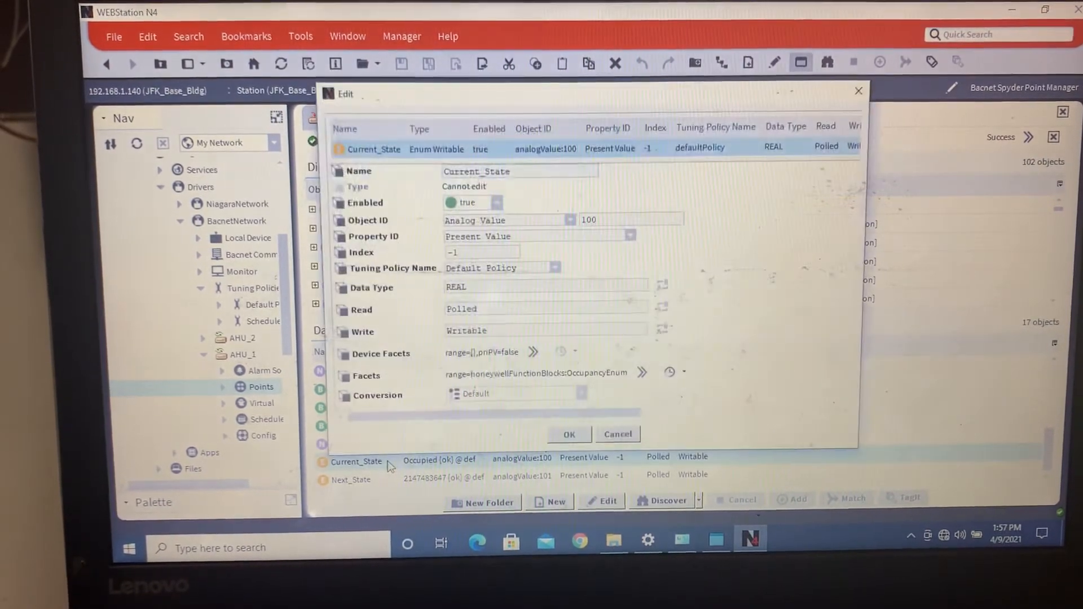
Set the tuning policy to SchedulePolicy for Current_State and Next_State
click(554, 268)
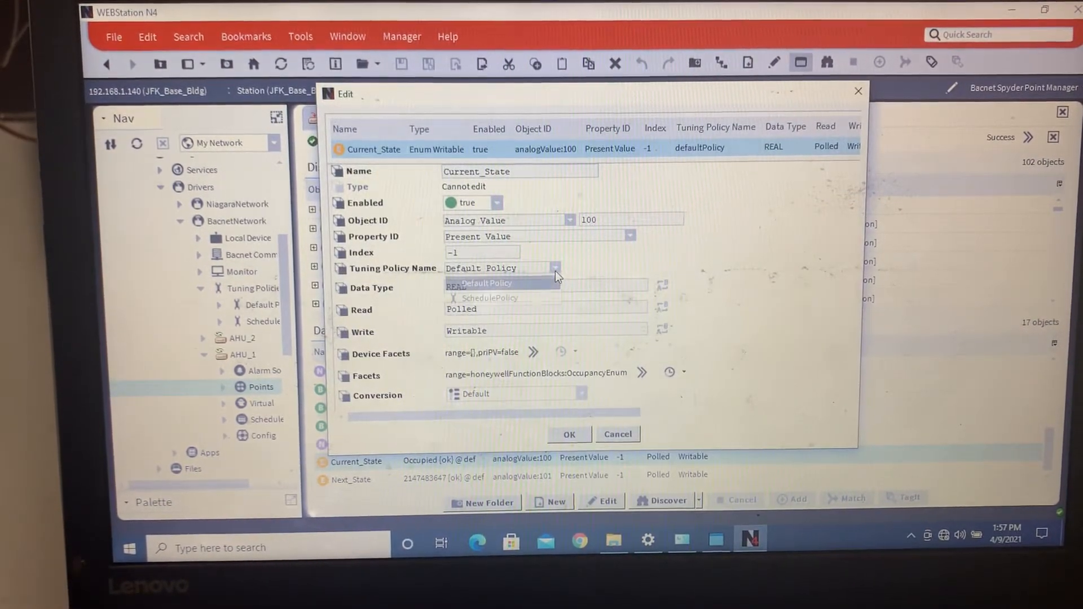
click(491, 298)
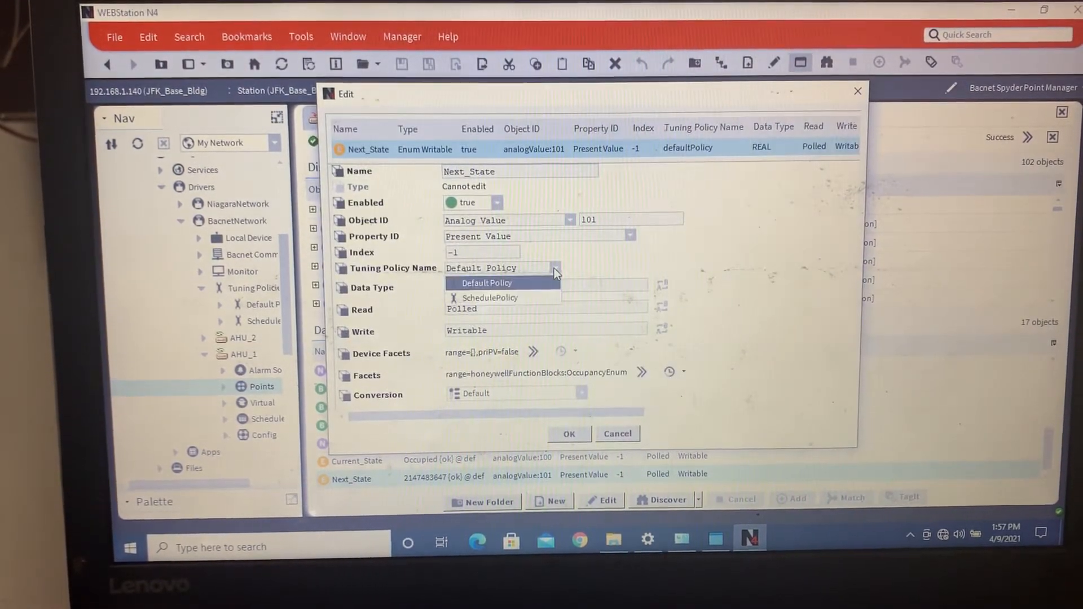
click(490, 298)
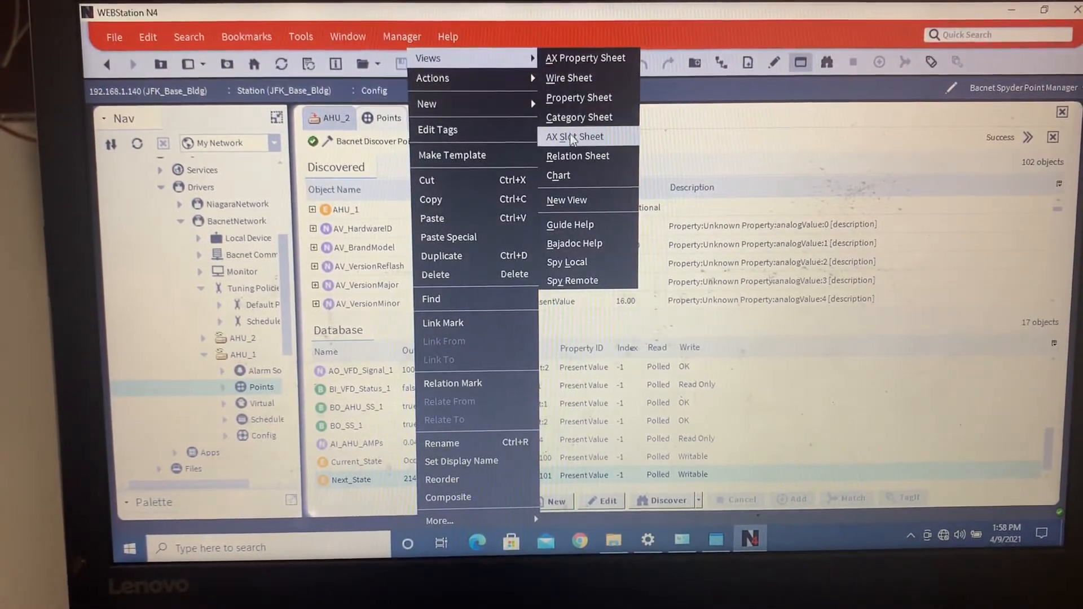
On Next_State's slot sheet, flag the set action as Hidden
click(573, 136)
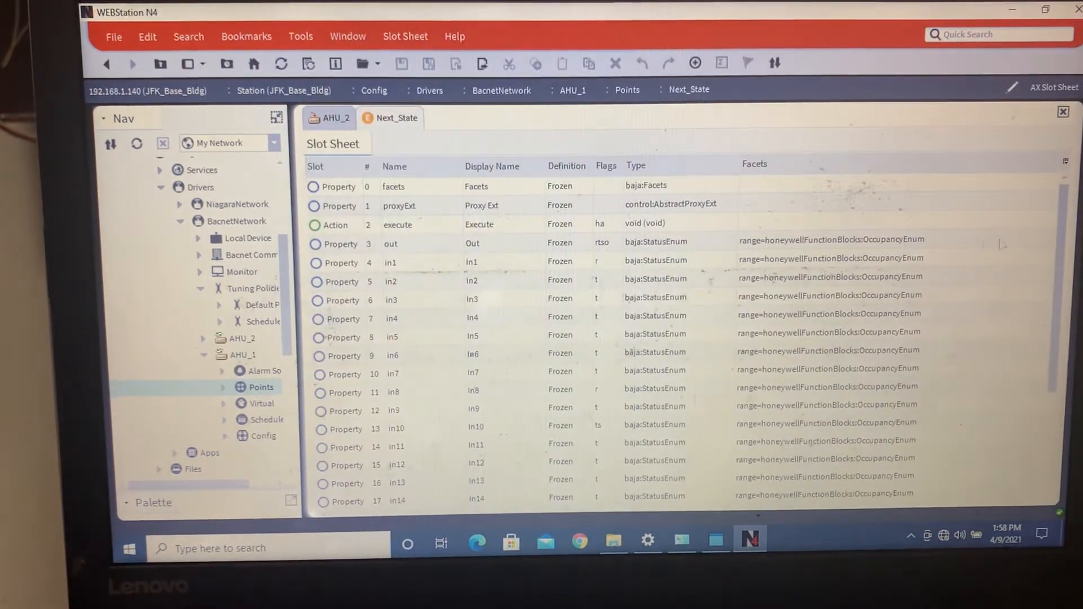
scroll(down, 3)
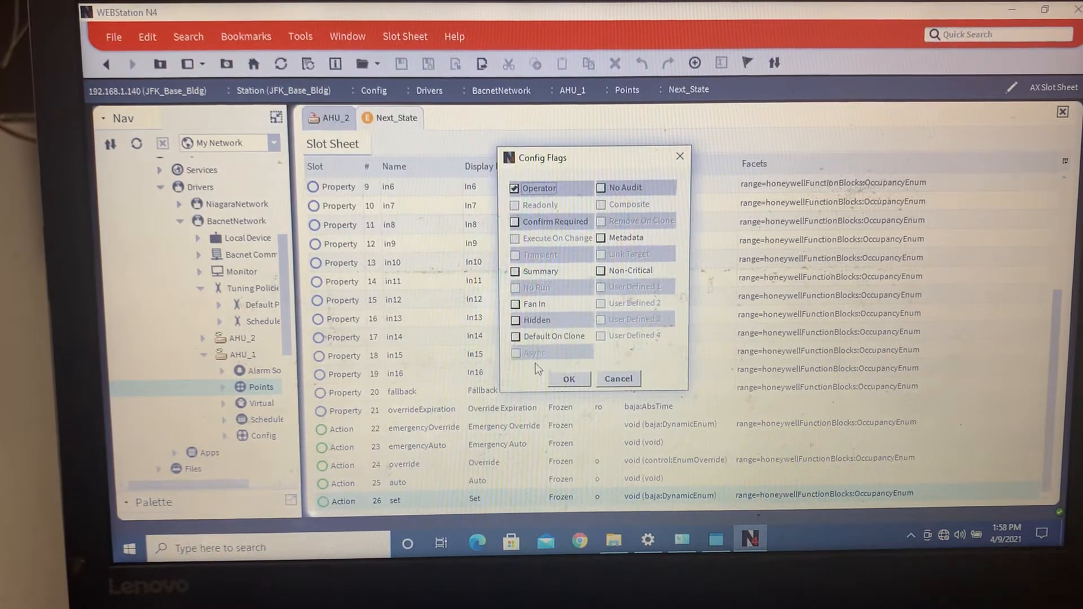
click(516, 319)
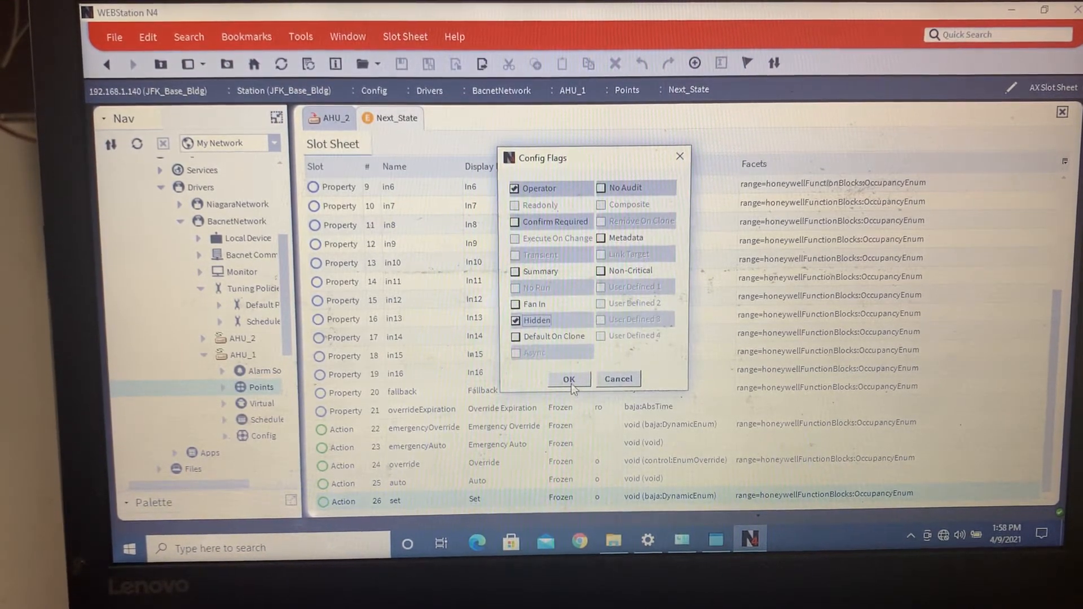
click(568, 379)
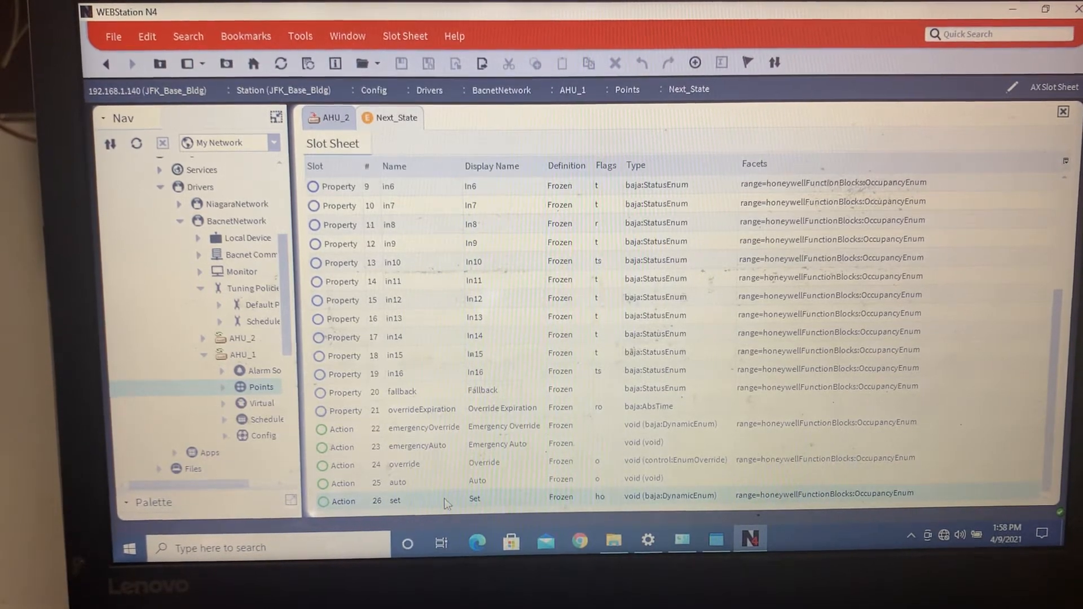
mouse_move(435, 489)
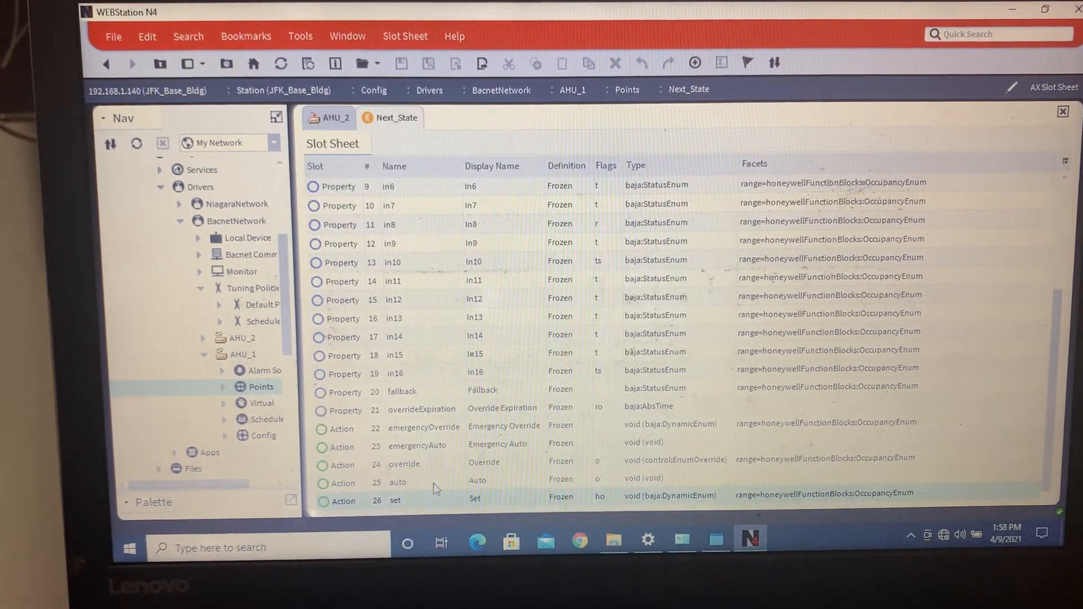
mouse_move(442, 459)
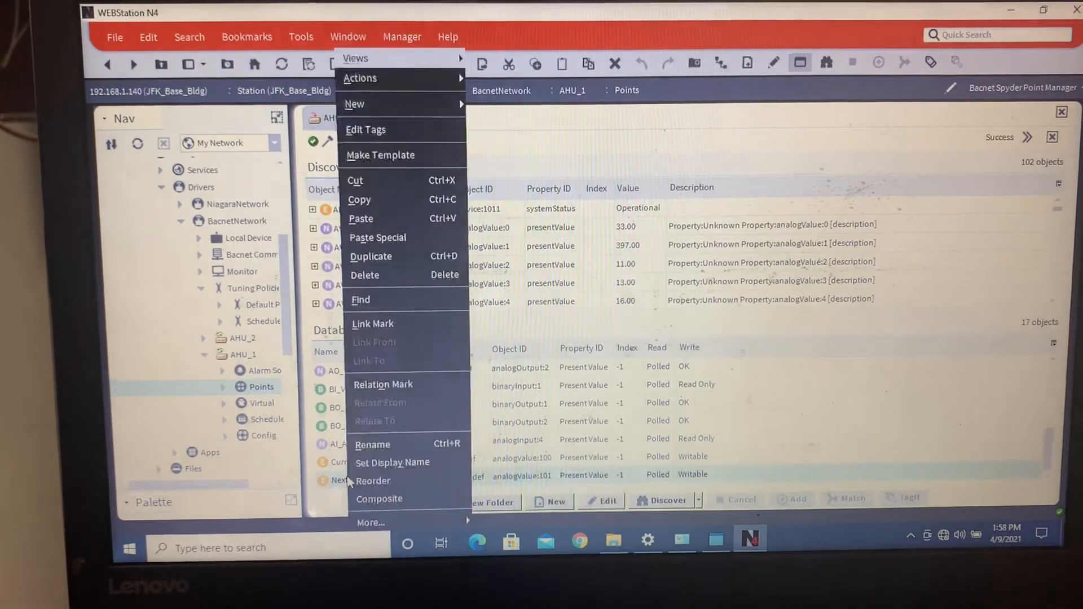
mouse_move(359, 78)
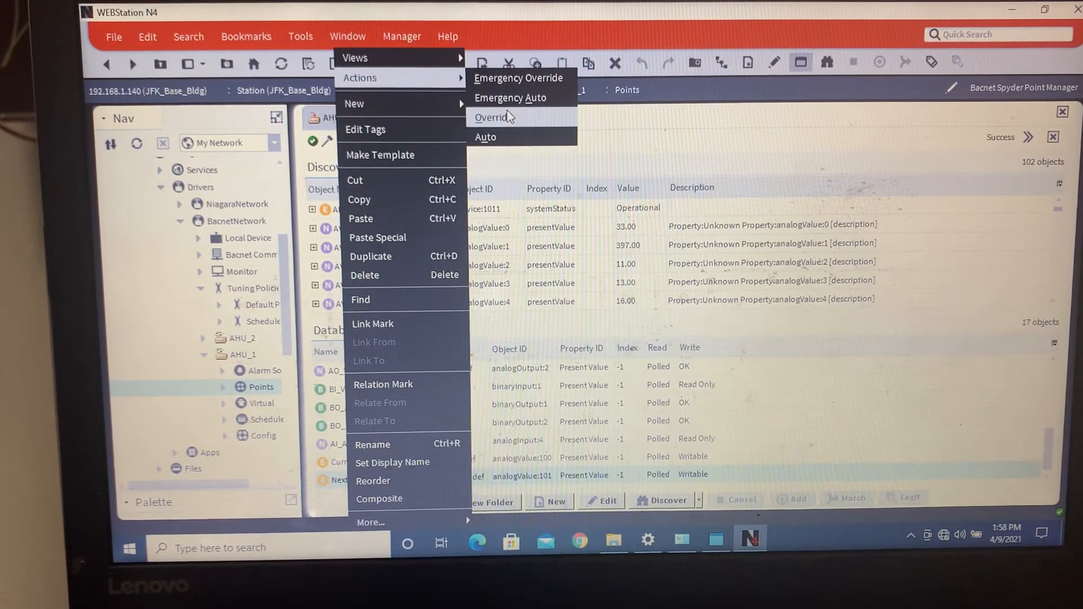
Override Next_State to Occupied with Permanent duration
click(493, 116)
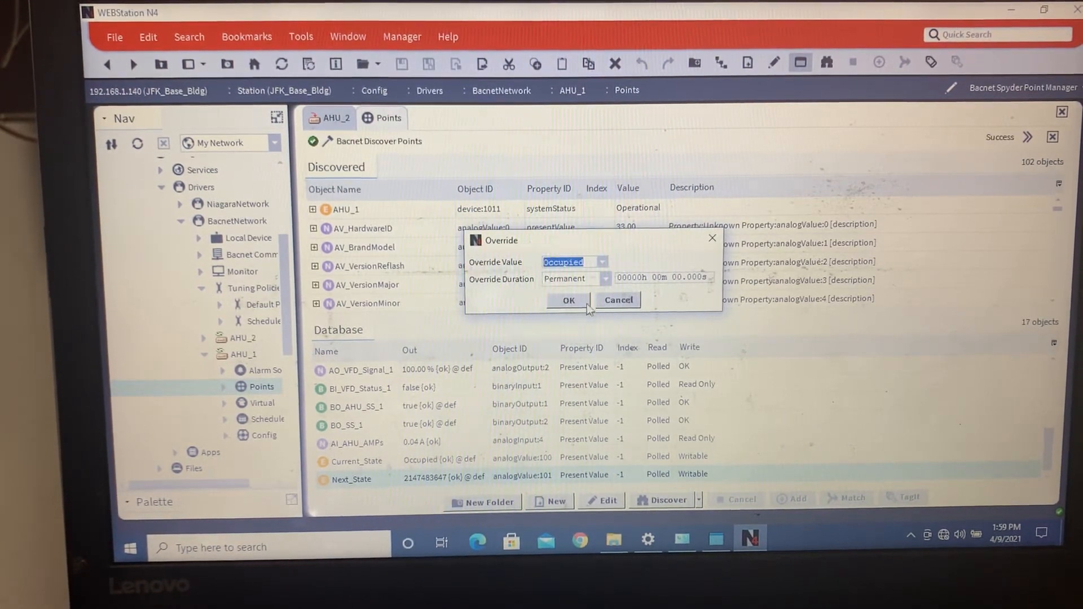
click(568, 300)
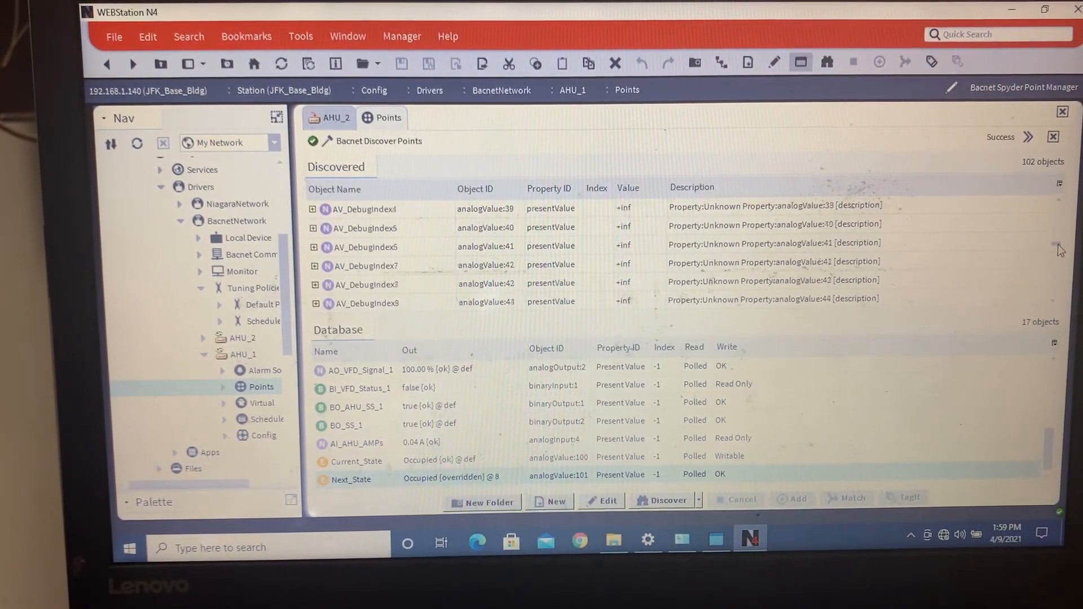
scroll(down, 3)
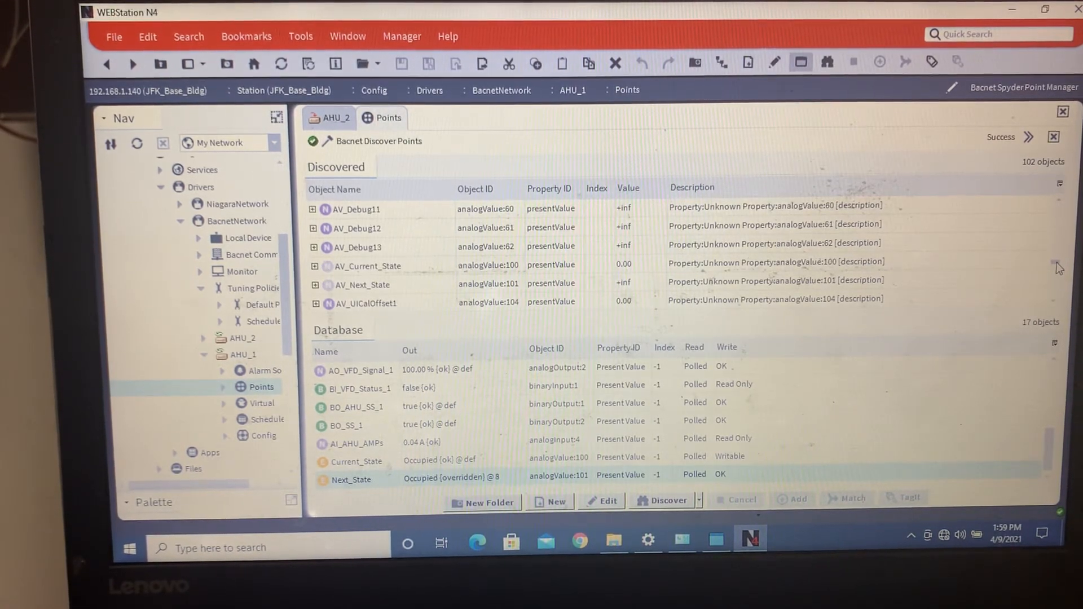
scroll(down, 3)
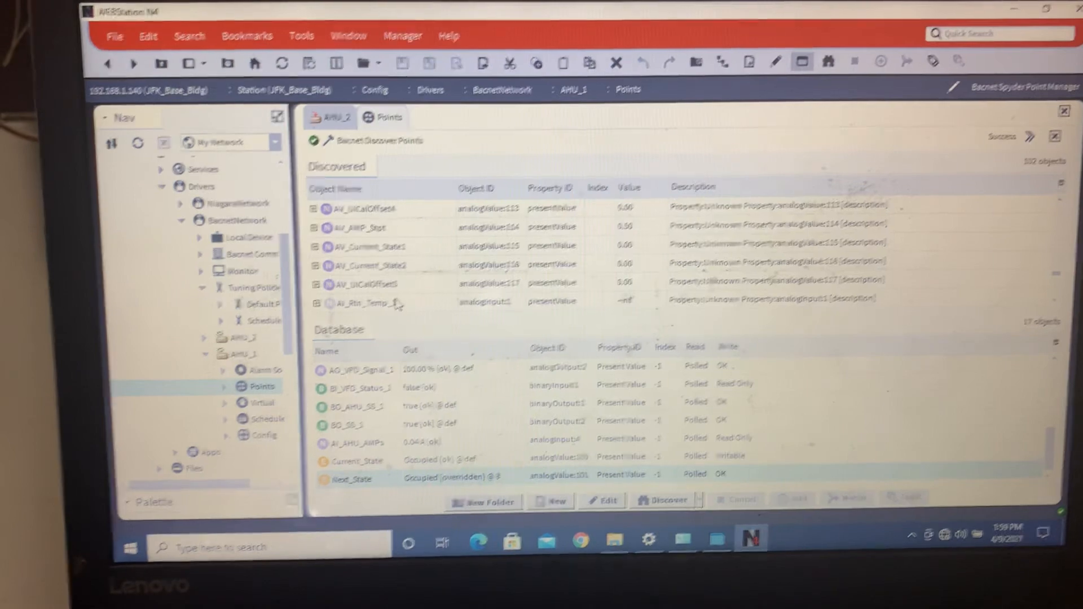
mouse_move(387, 374)
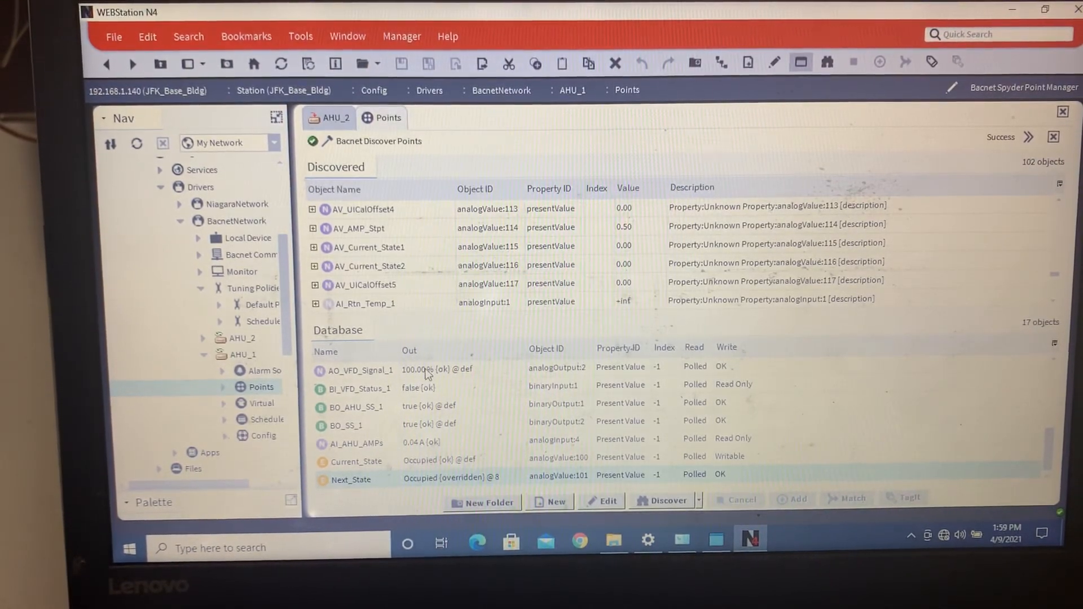
mouse_move(490, 260)
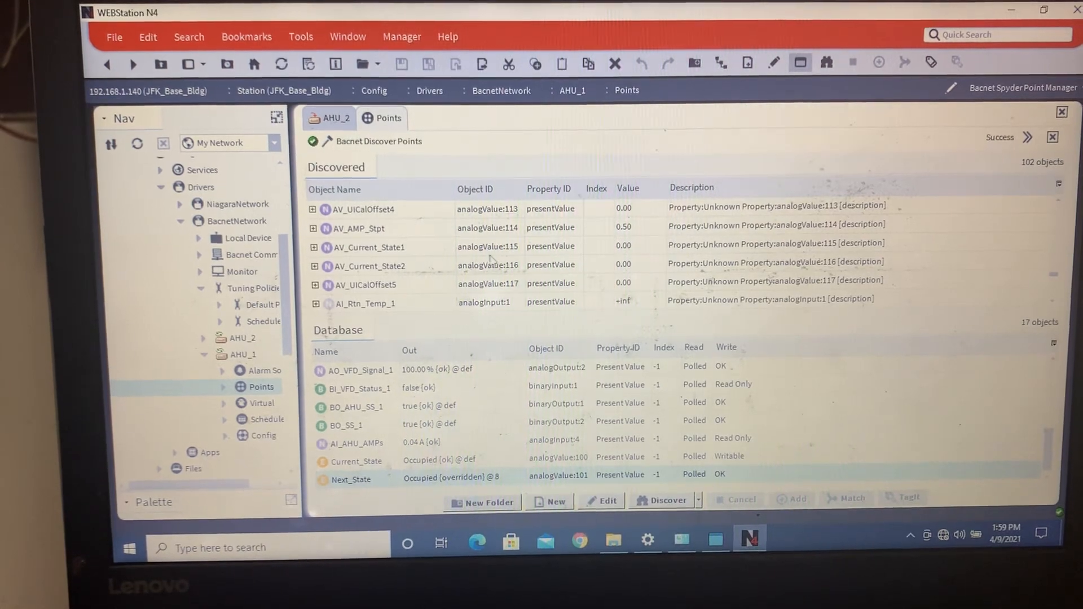